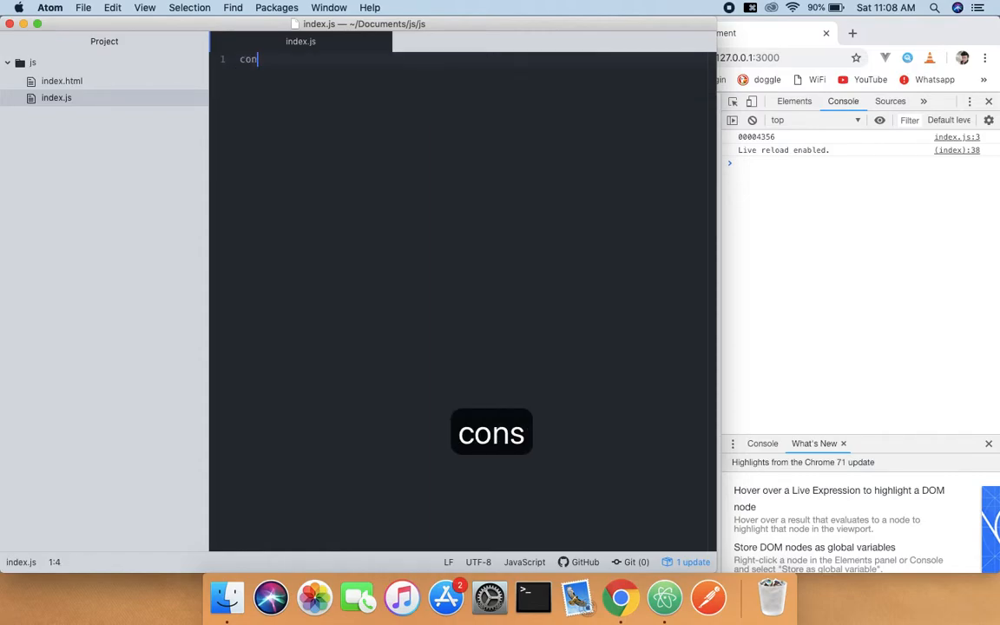
# - Declare const str1 = '4567' on line 1 and leave blank lines beneath it
pyautogui.write('st')
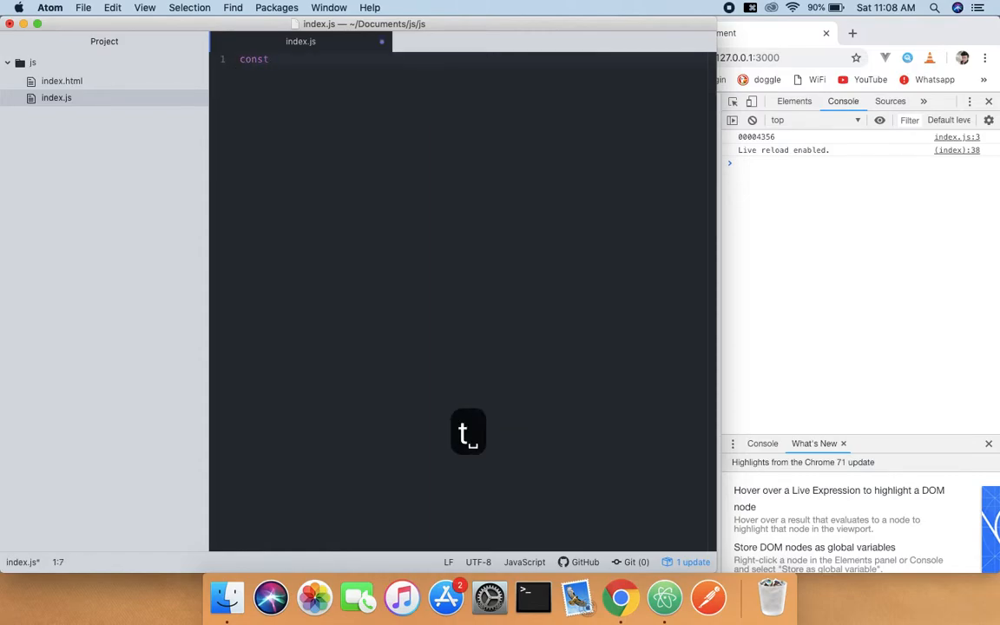
pyautogui.write('str')
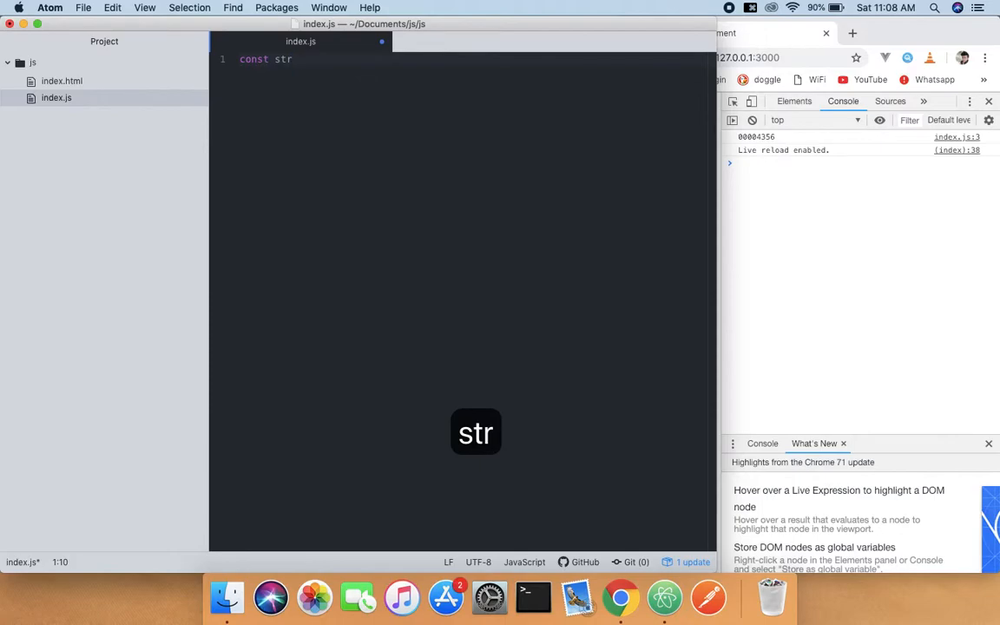
pyautogui.write('1 =')
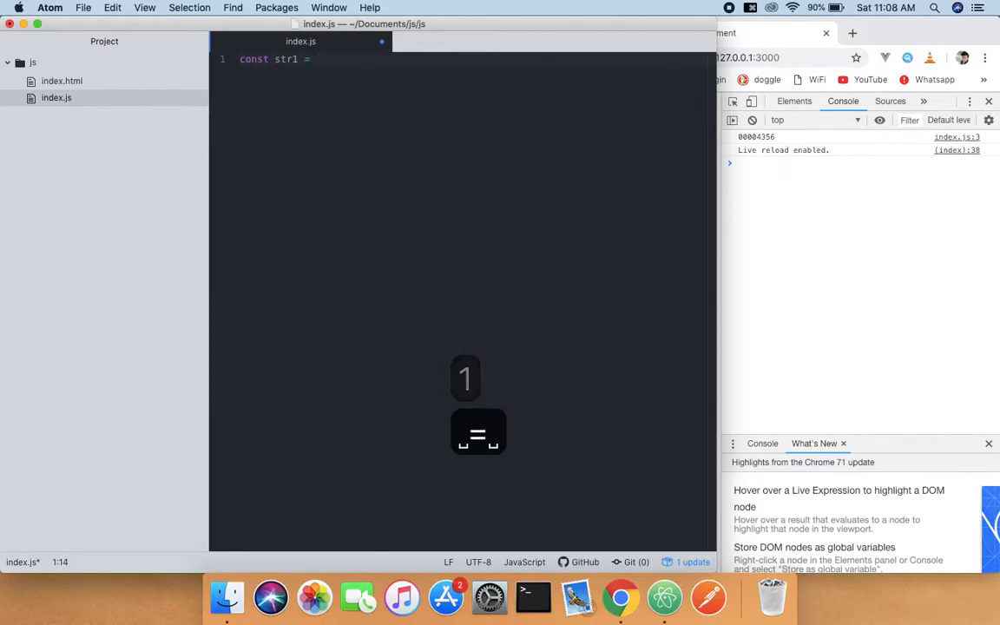
pyautogui.write("'")
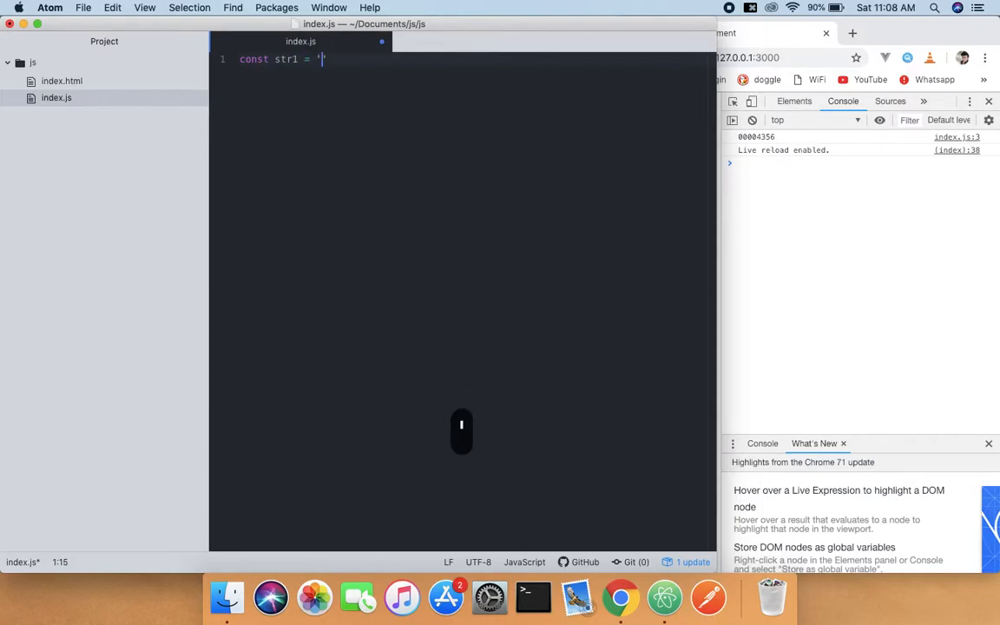
pyautogui.write('456')
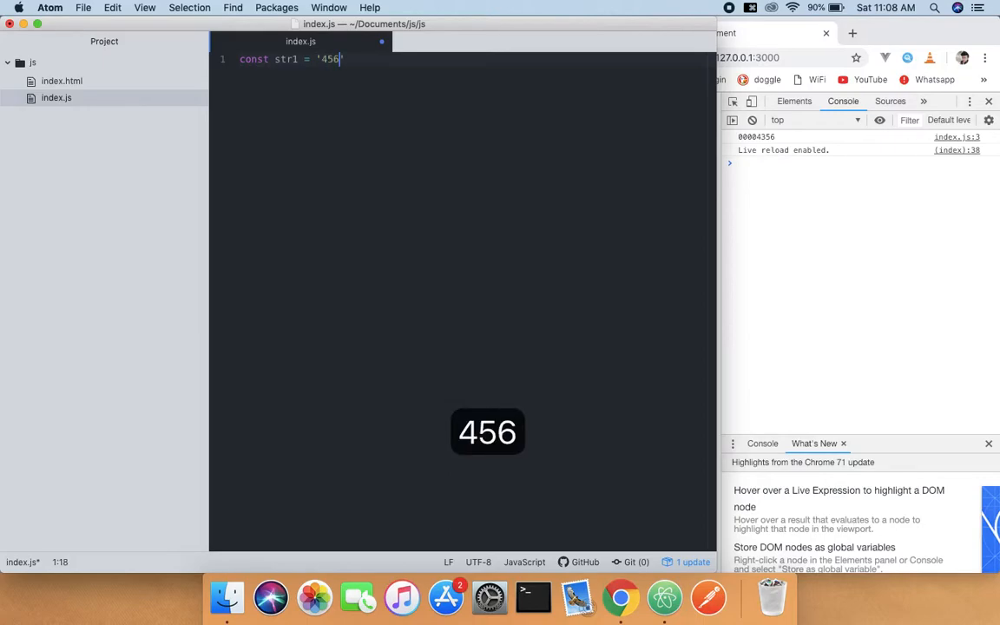
pyautogui.write('7')
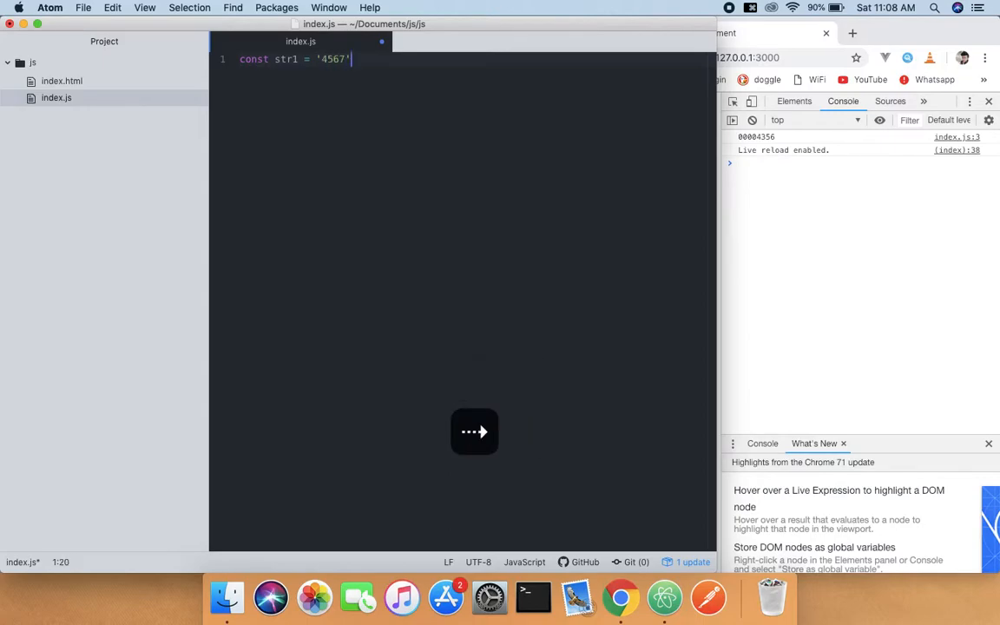
pyautogui.press('enter')
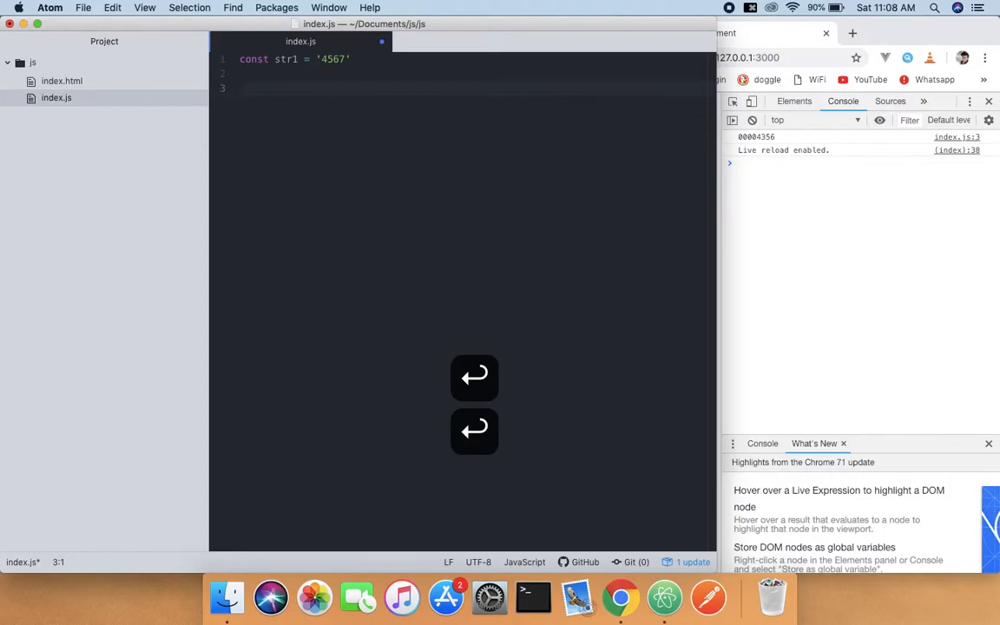
# - Write console.log(str1.padStart(8,'')) on line 3, ready for the '0' pad character
pyautogui.write('console.log();')
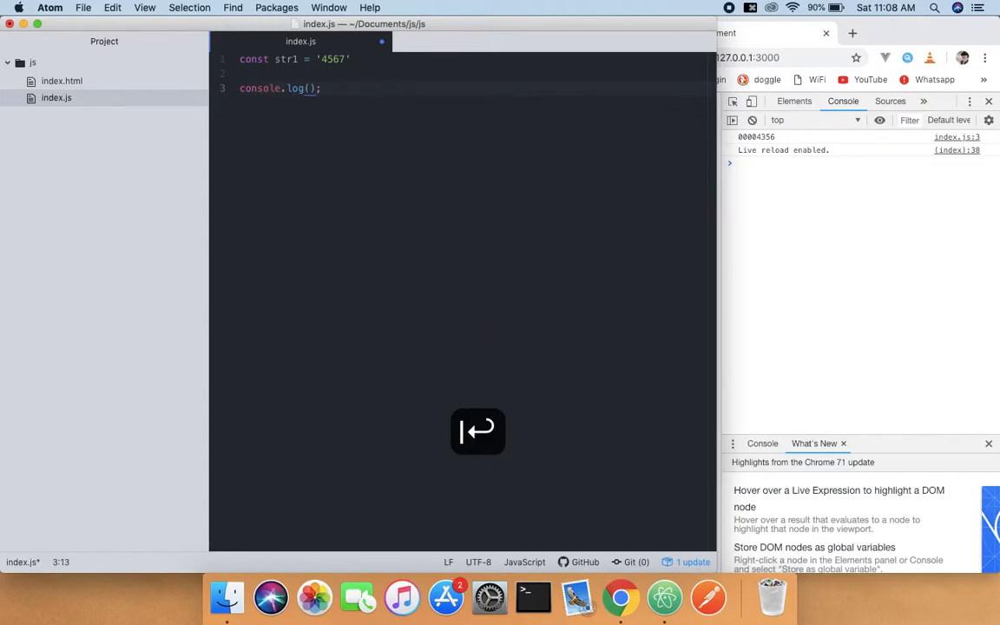
pyautogui.write('str1')
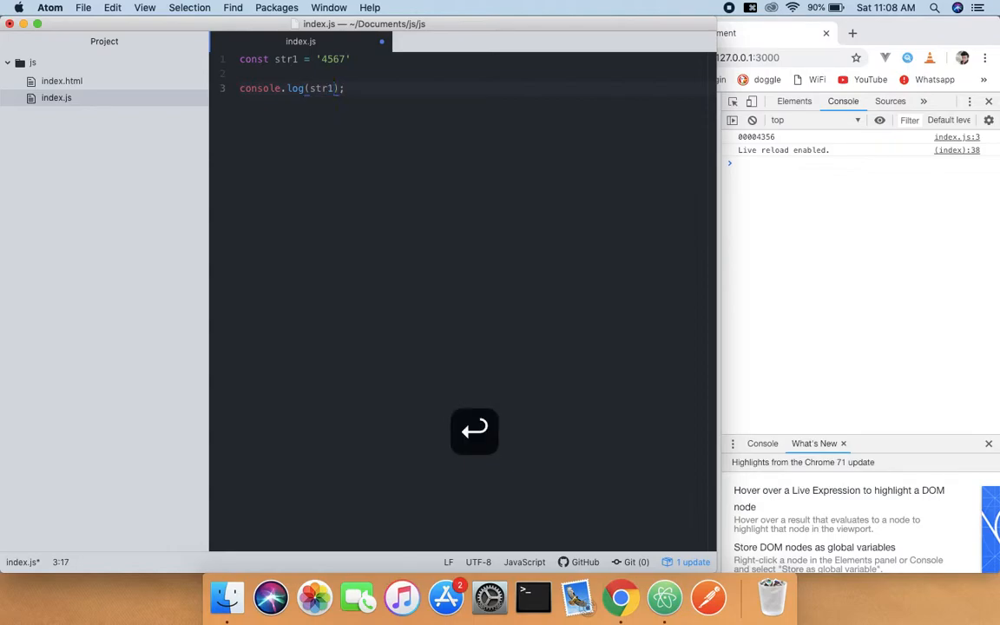
pyautogui.write('.')
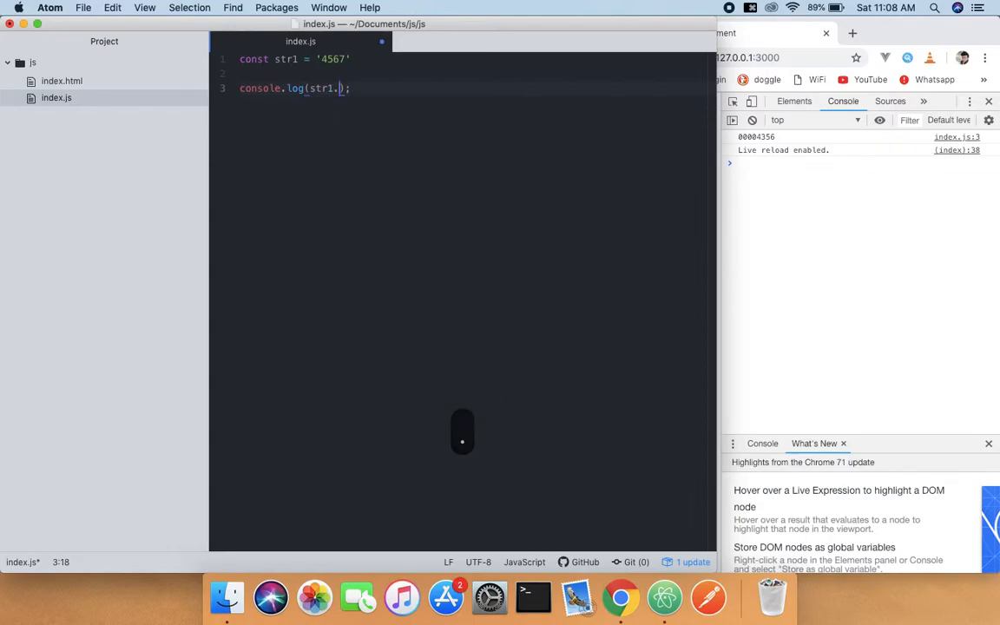
pyautogui.write('pad')
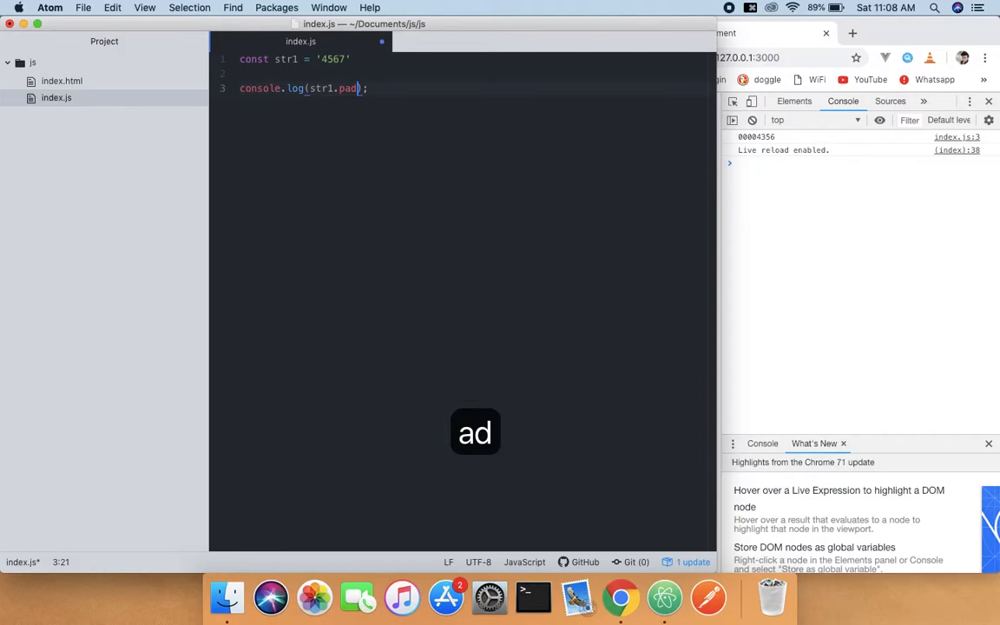
pyautogui.write('Stra')
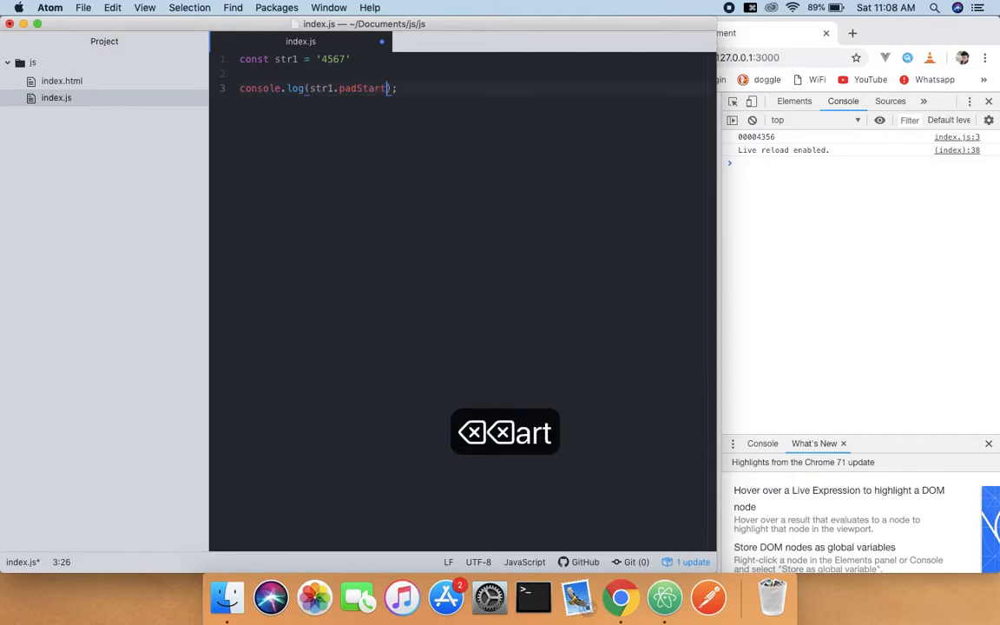
pyautogui.write('(')
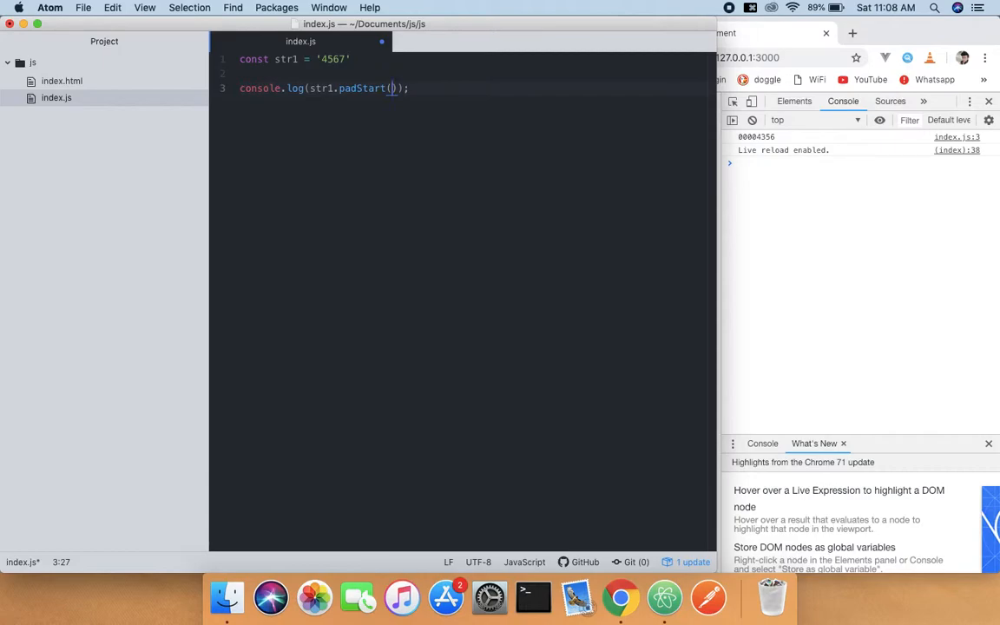
pyautogui.write('8,')
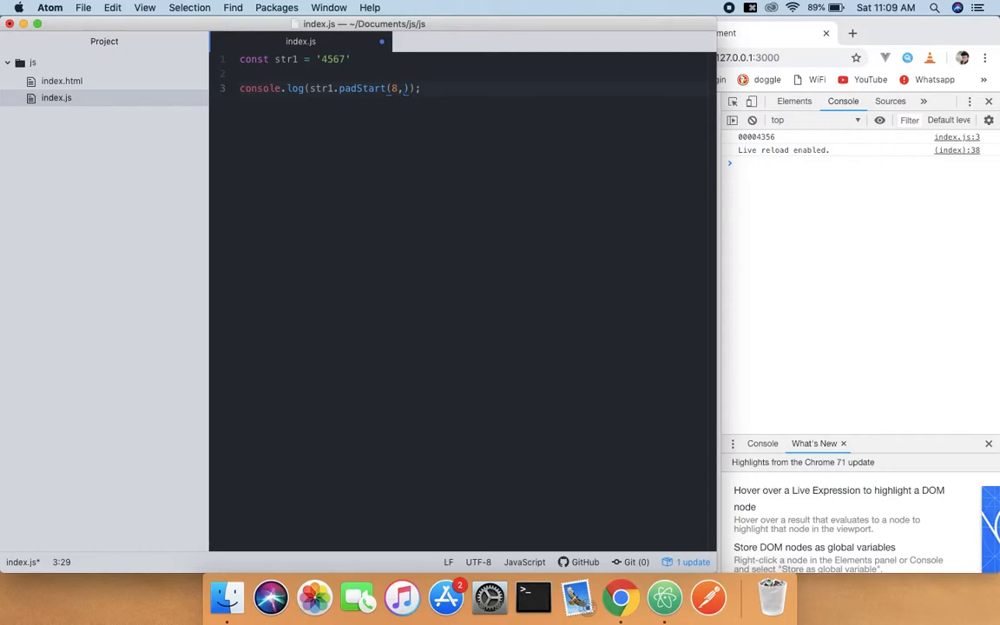
pyautogui.write("'0")
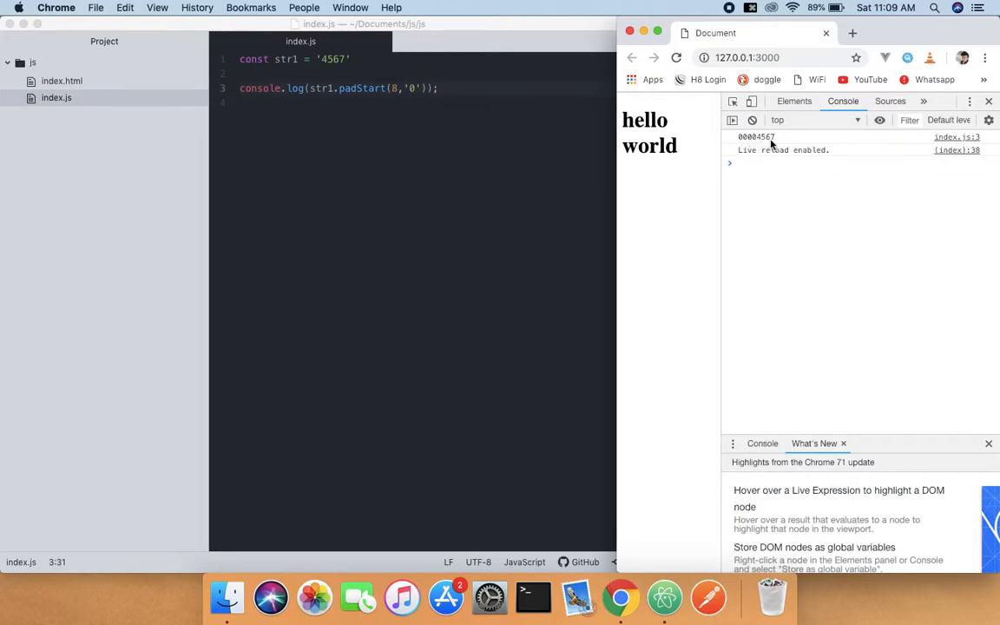
pyautogui.moveTo(767, 144)
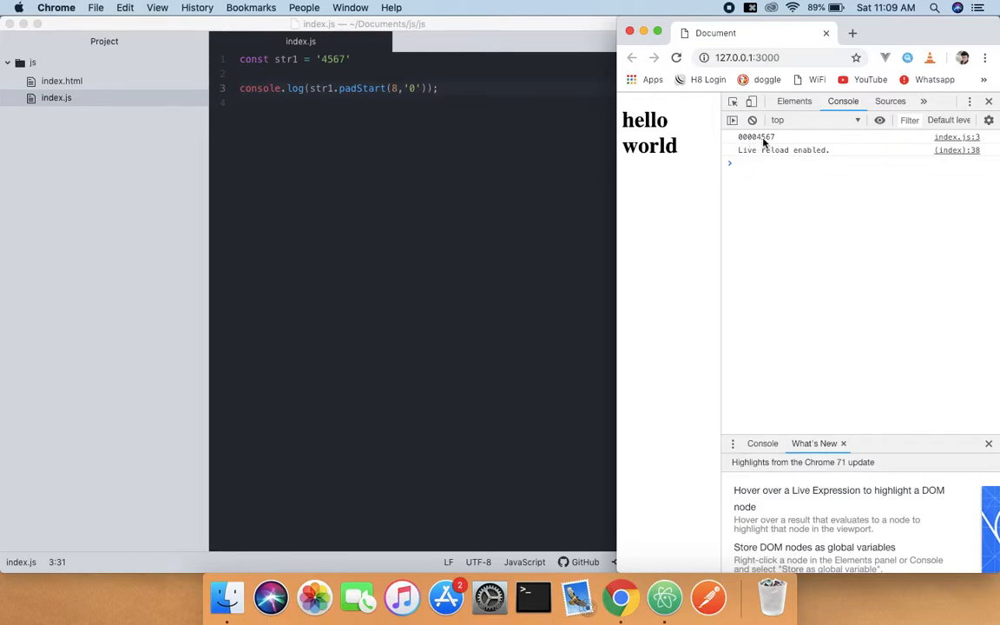